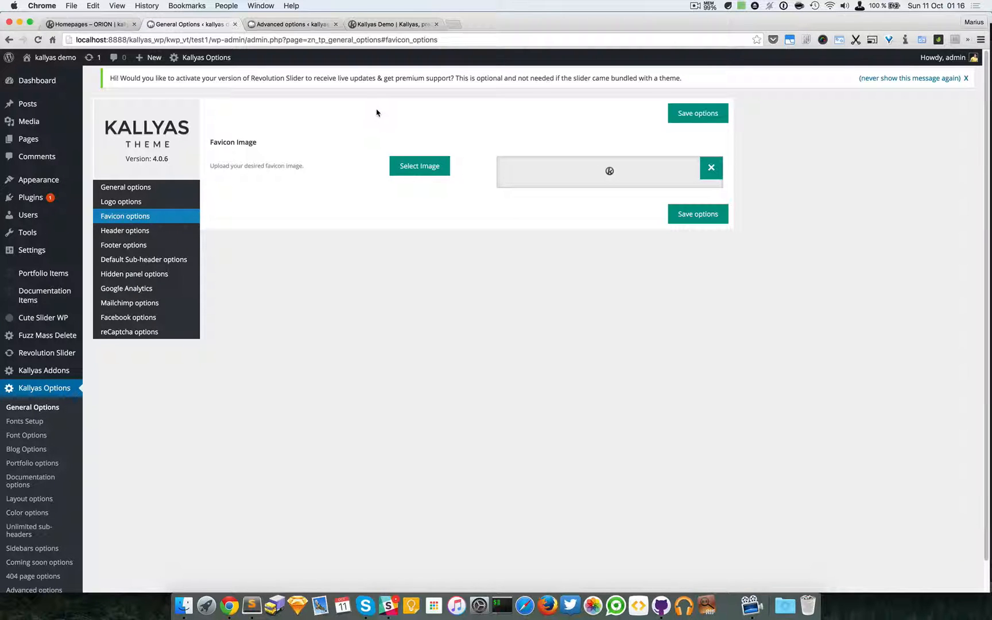
mouse_move(313, 119)
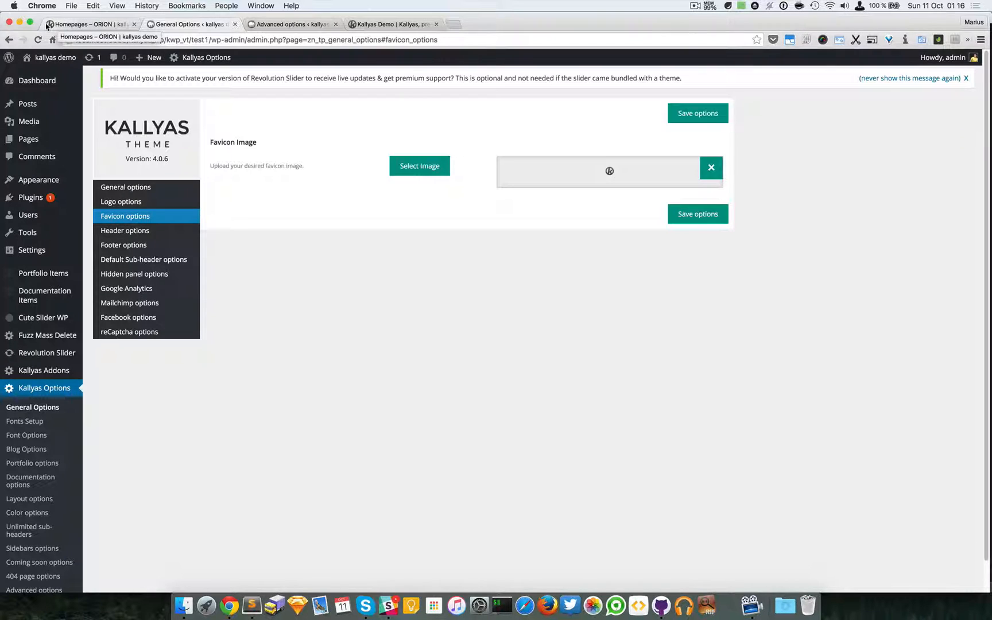
mouse_move(190, 24)
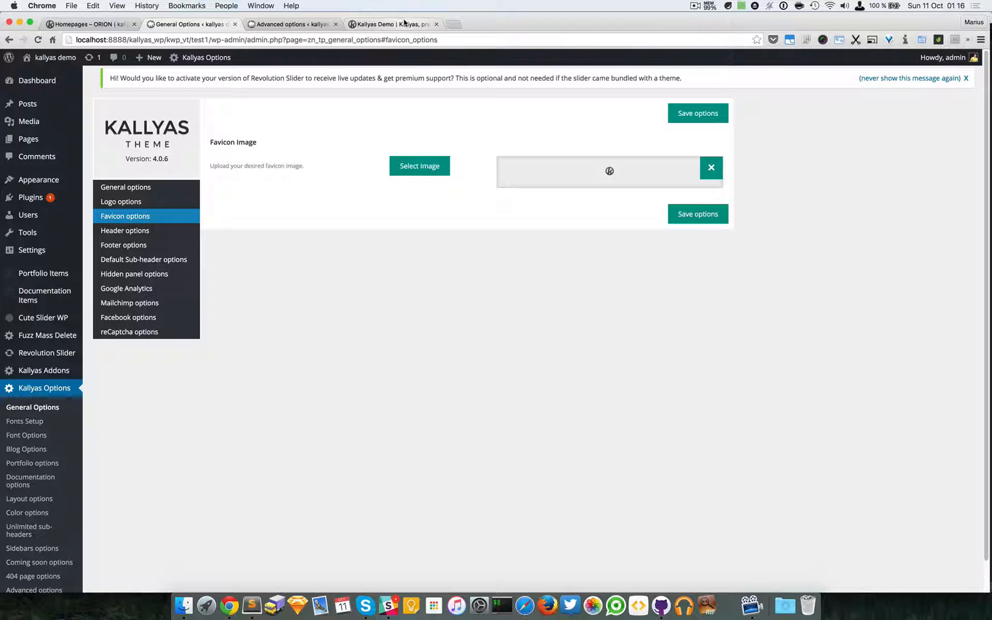
mouse_move(392, 24)
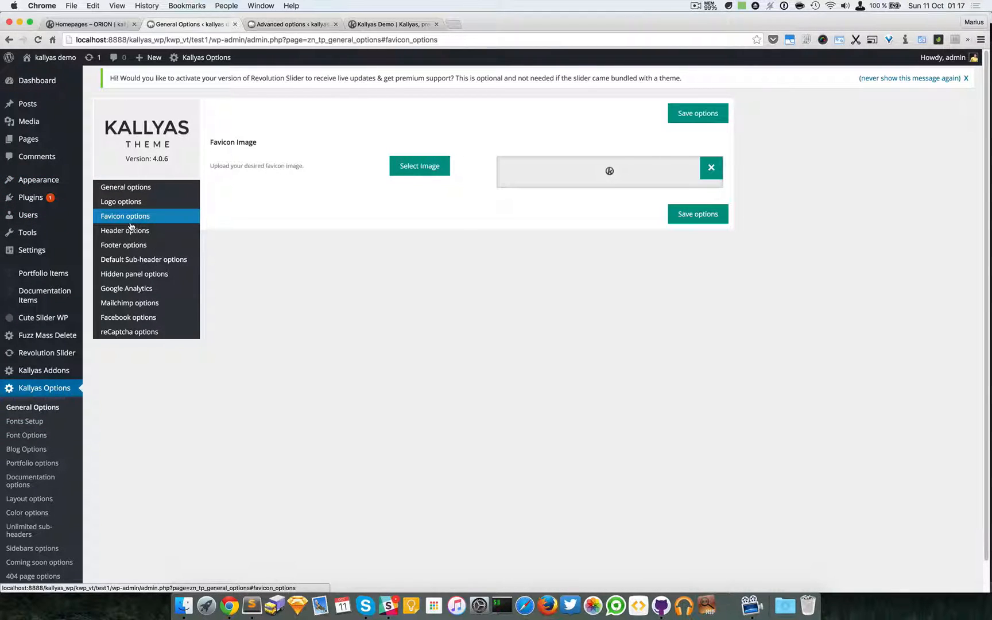
mouse_move(594, 193)
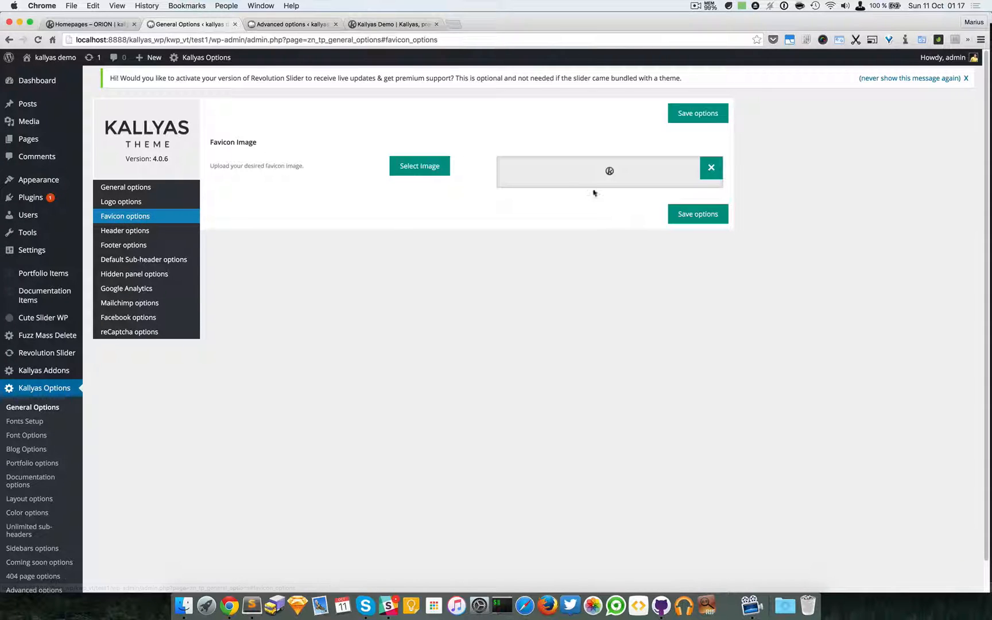
mouse_move(576, 171)
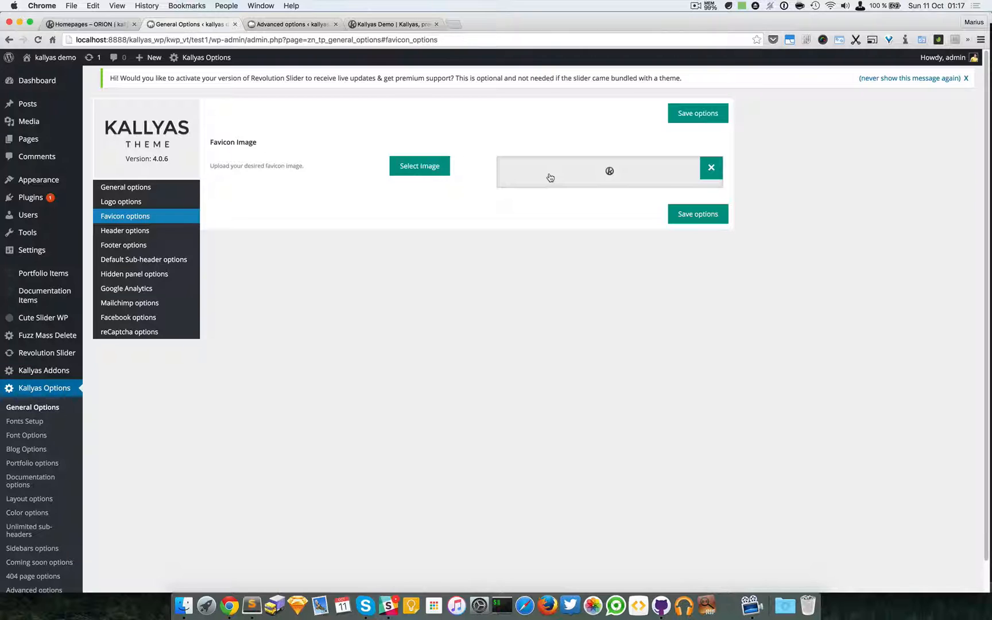
mouse_move(556, 182)
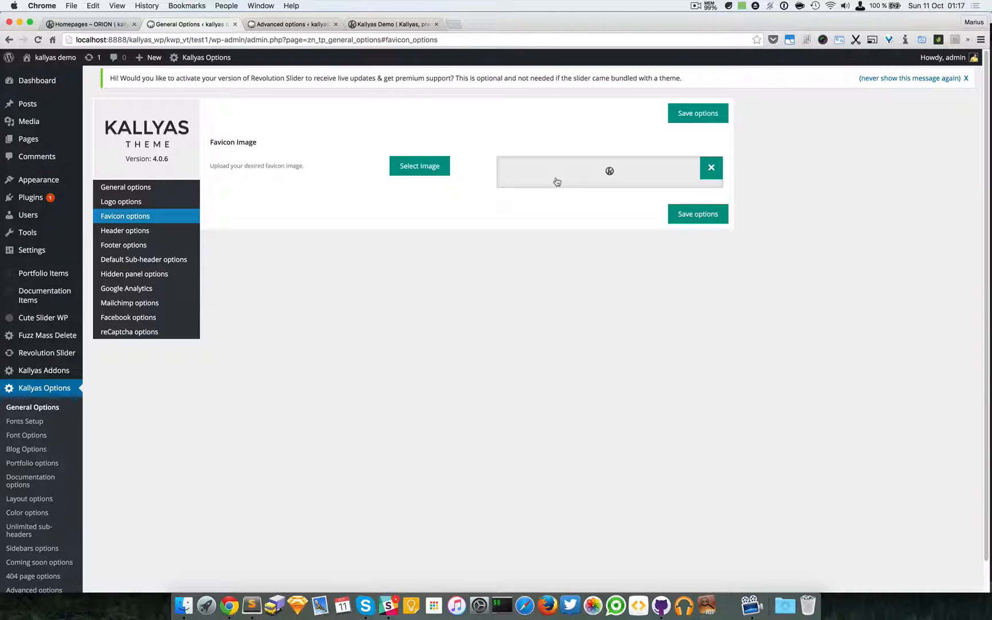
mouse_move(612, 173)
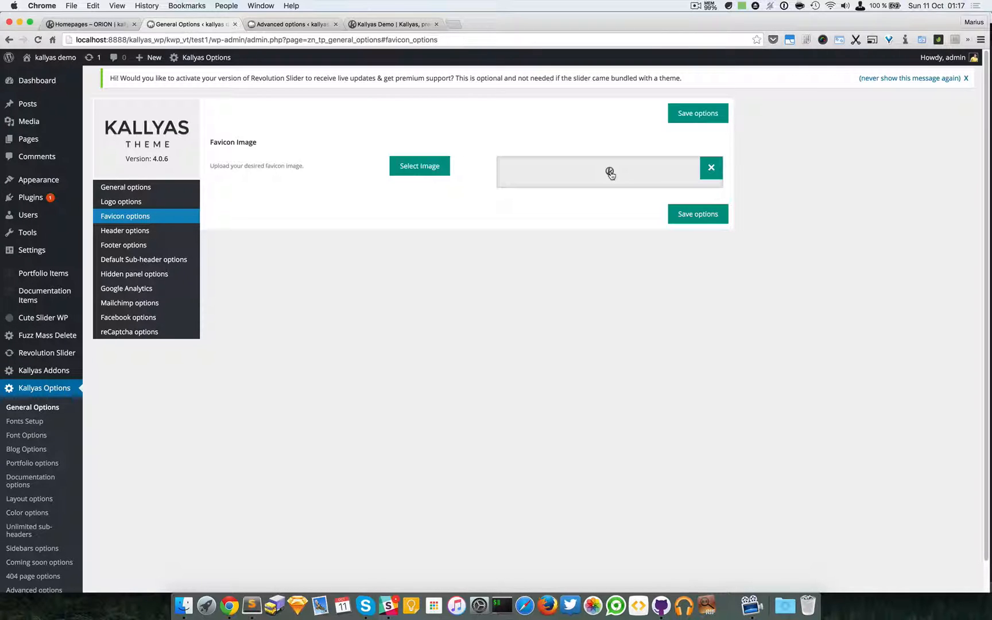
mouse_move(522, 169)
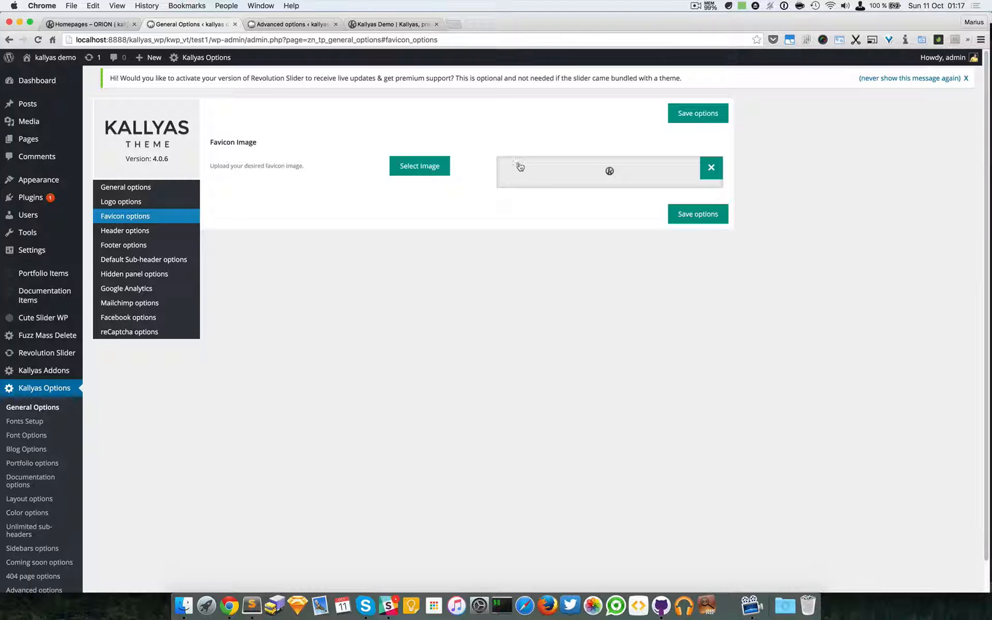
mouse_move(514, 144)
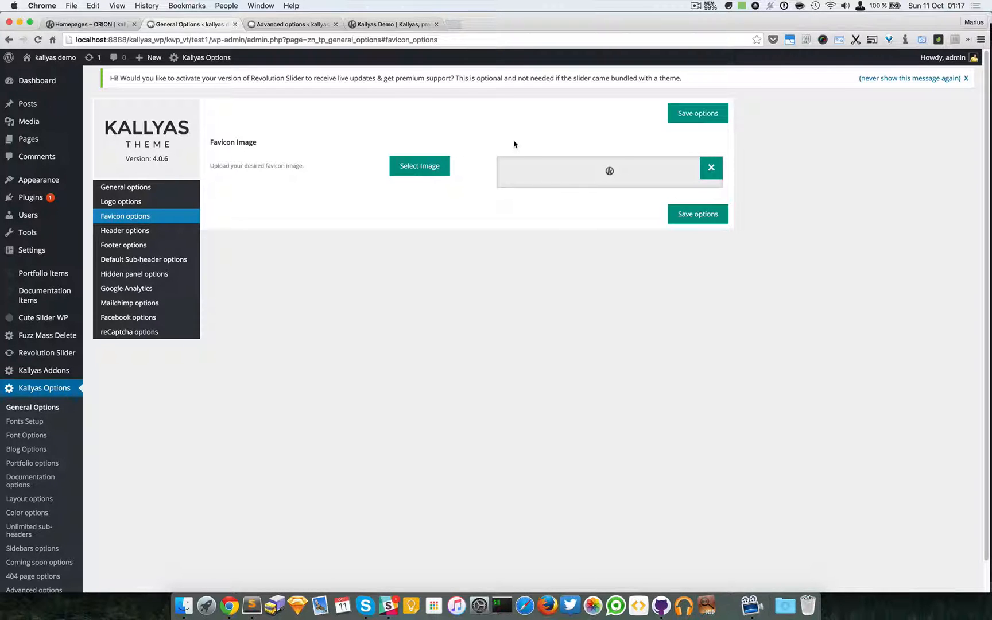